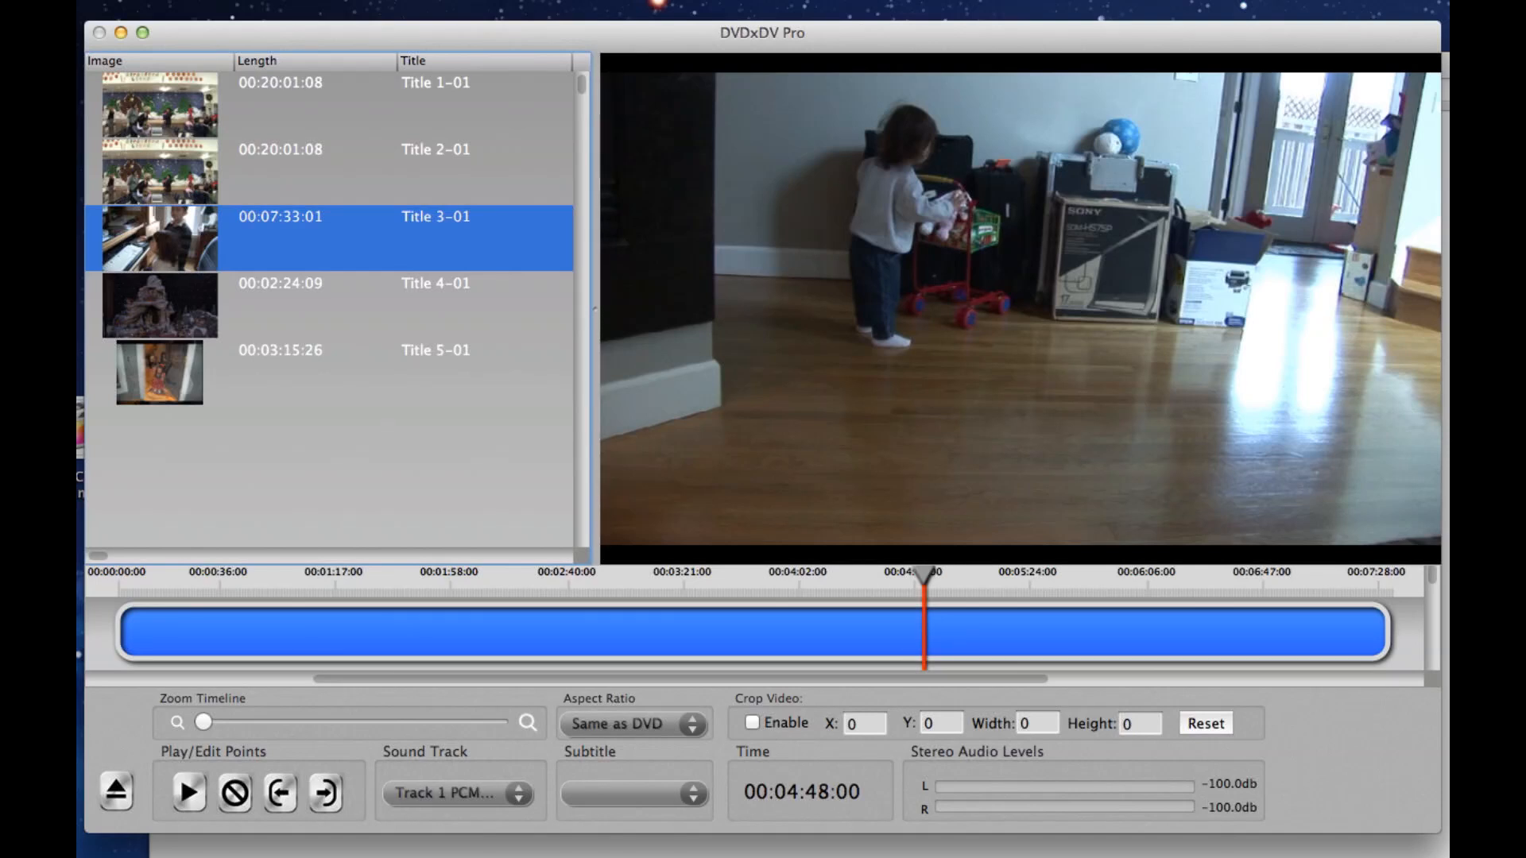
pyautogui.moveTo(391, 663)
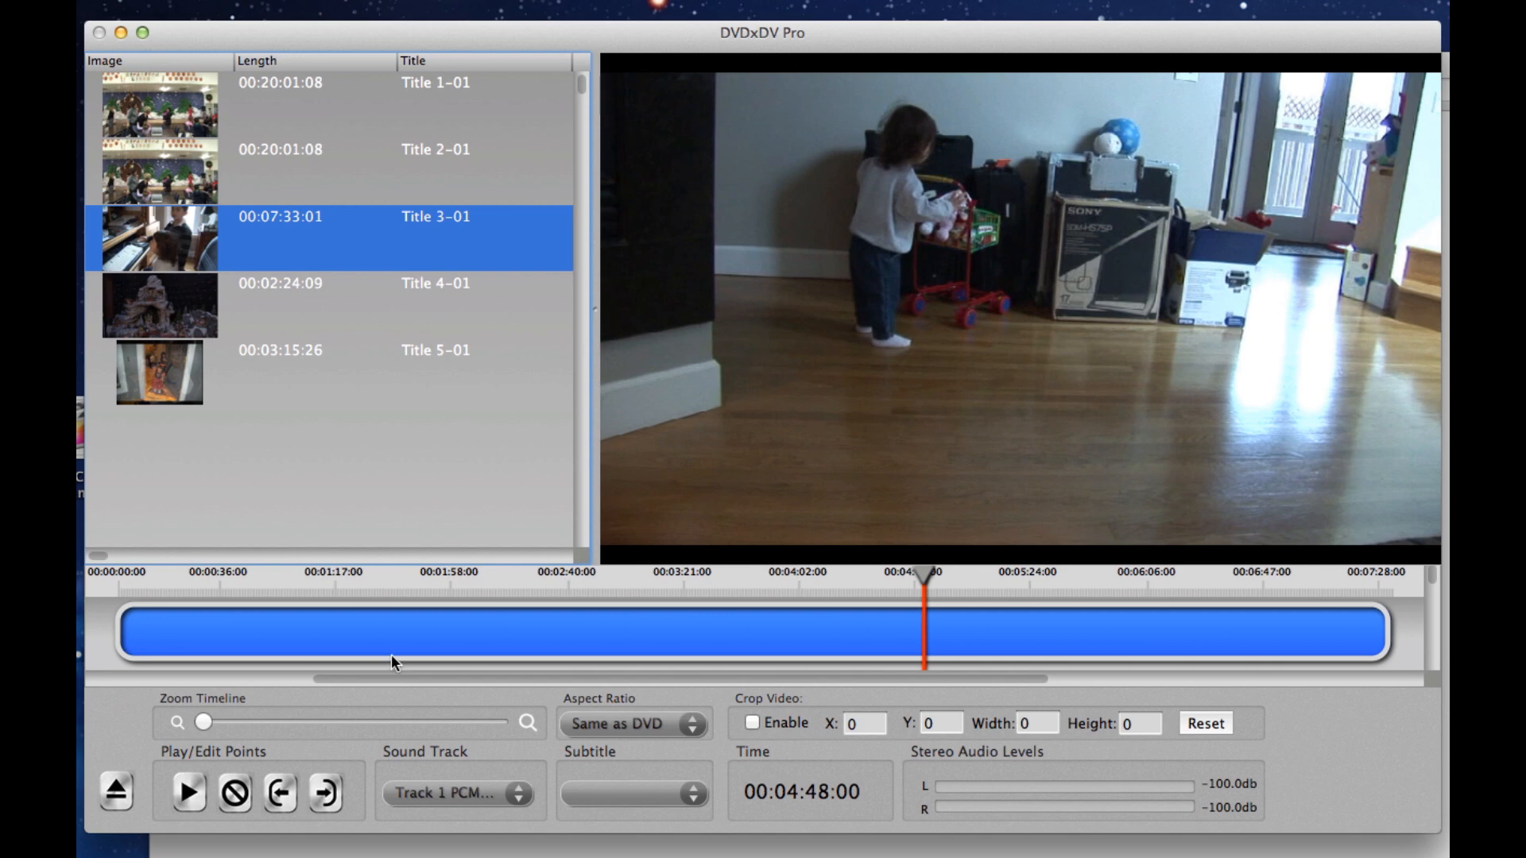
pyautogui.moveTo(903, 582)
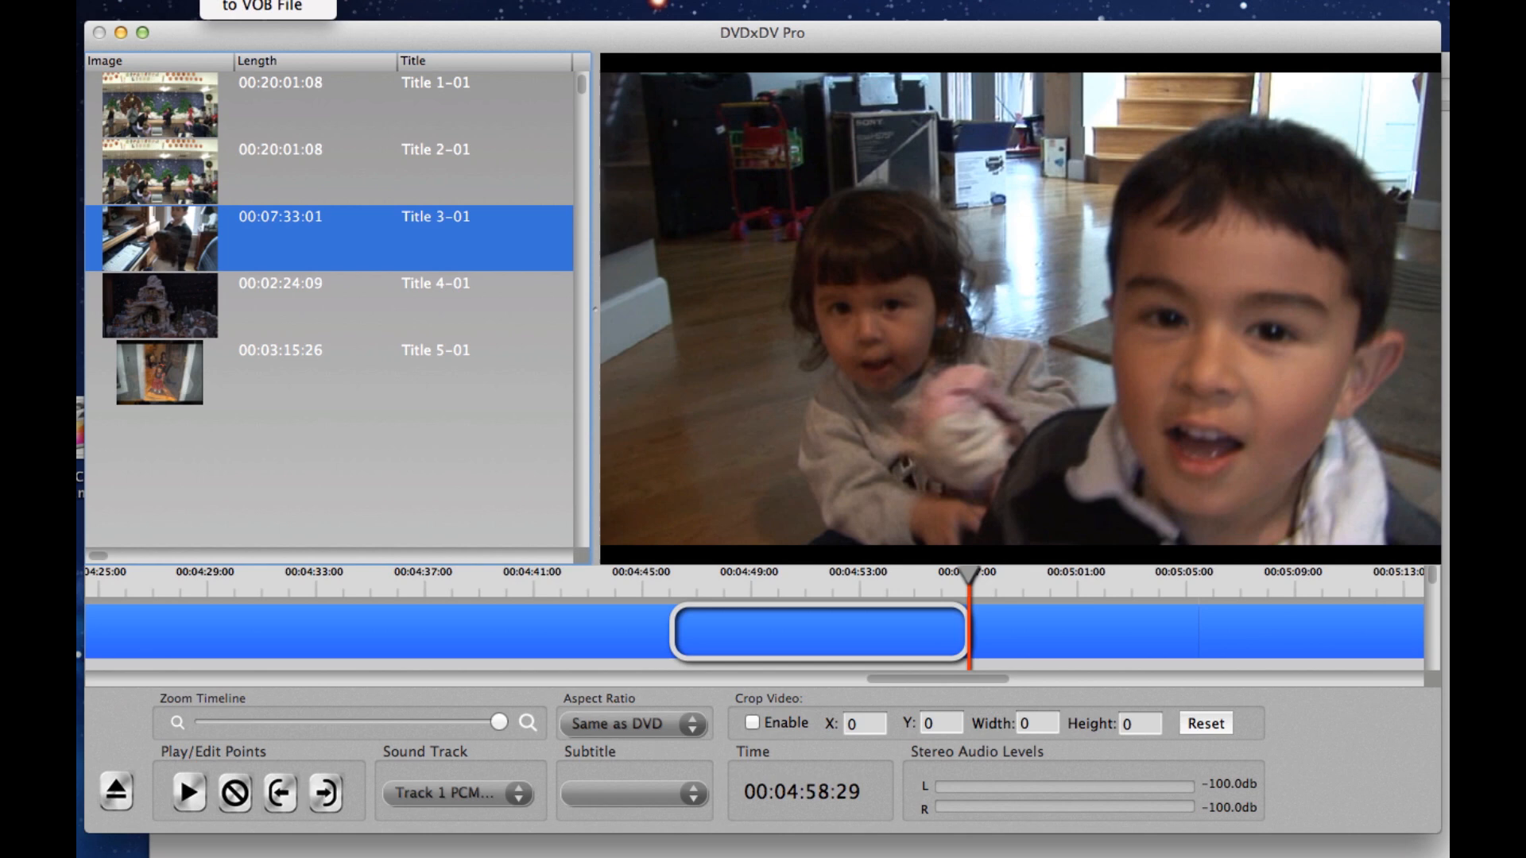
# Export the marked section using the iMovie export preset from the File menu.
pyautogui.click(544, 3)
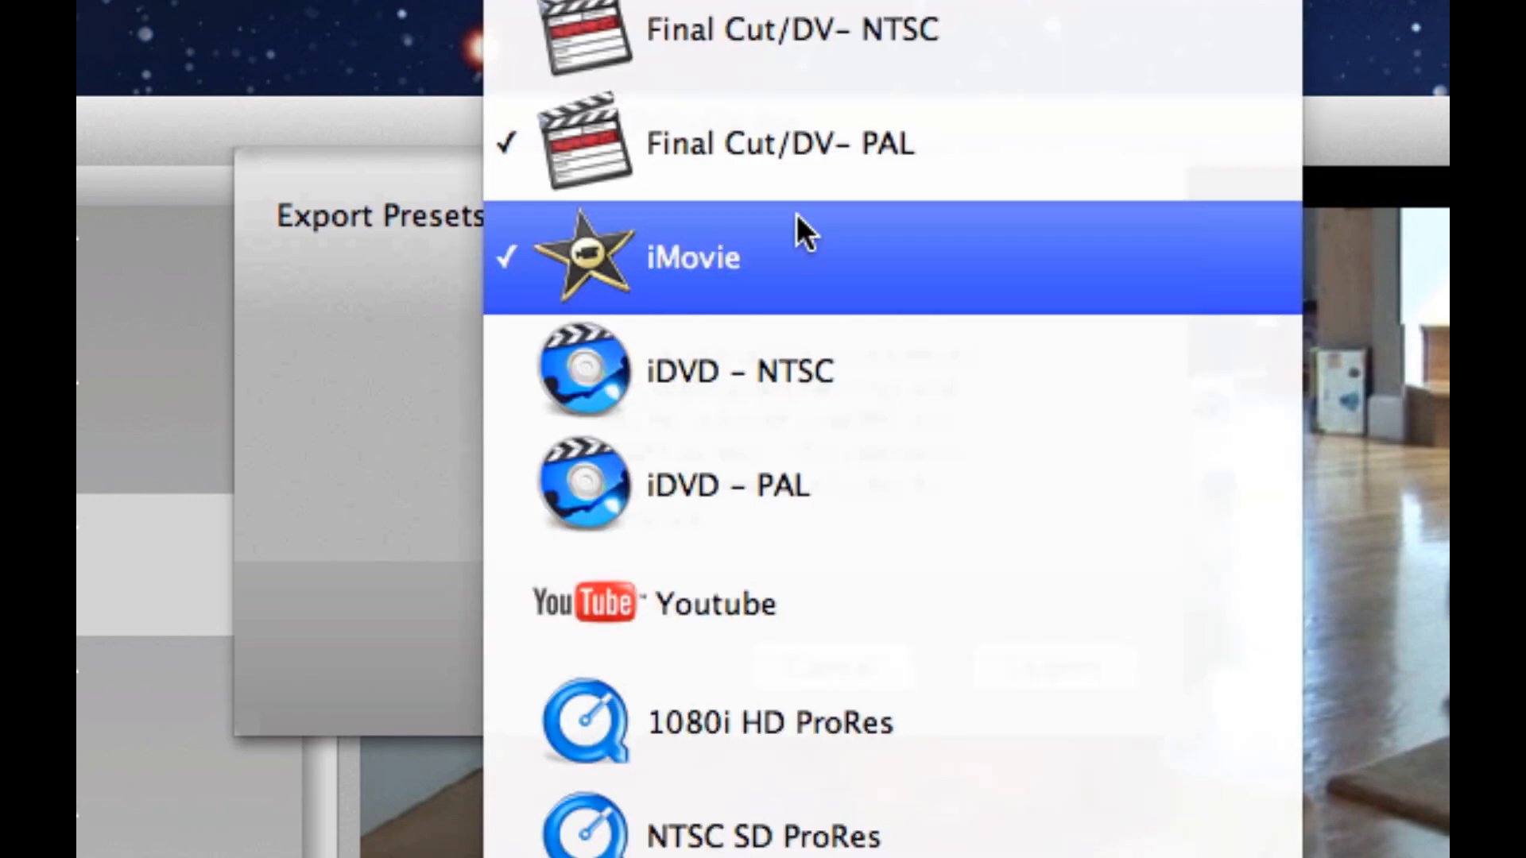
pyautogui.moveTo(744, 243)
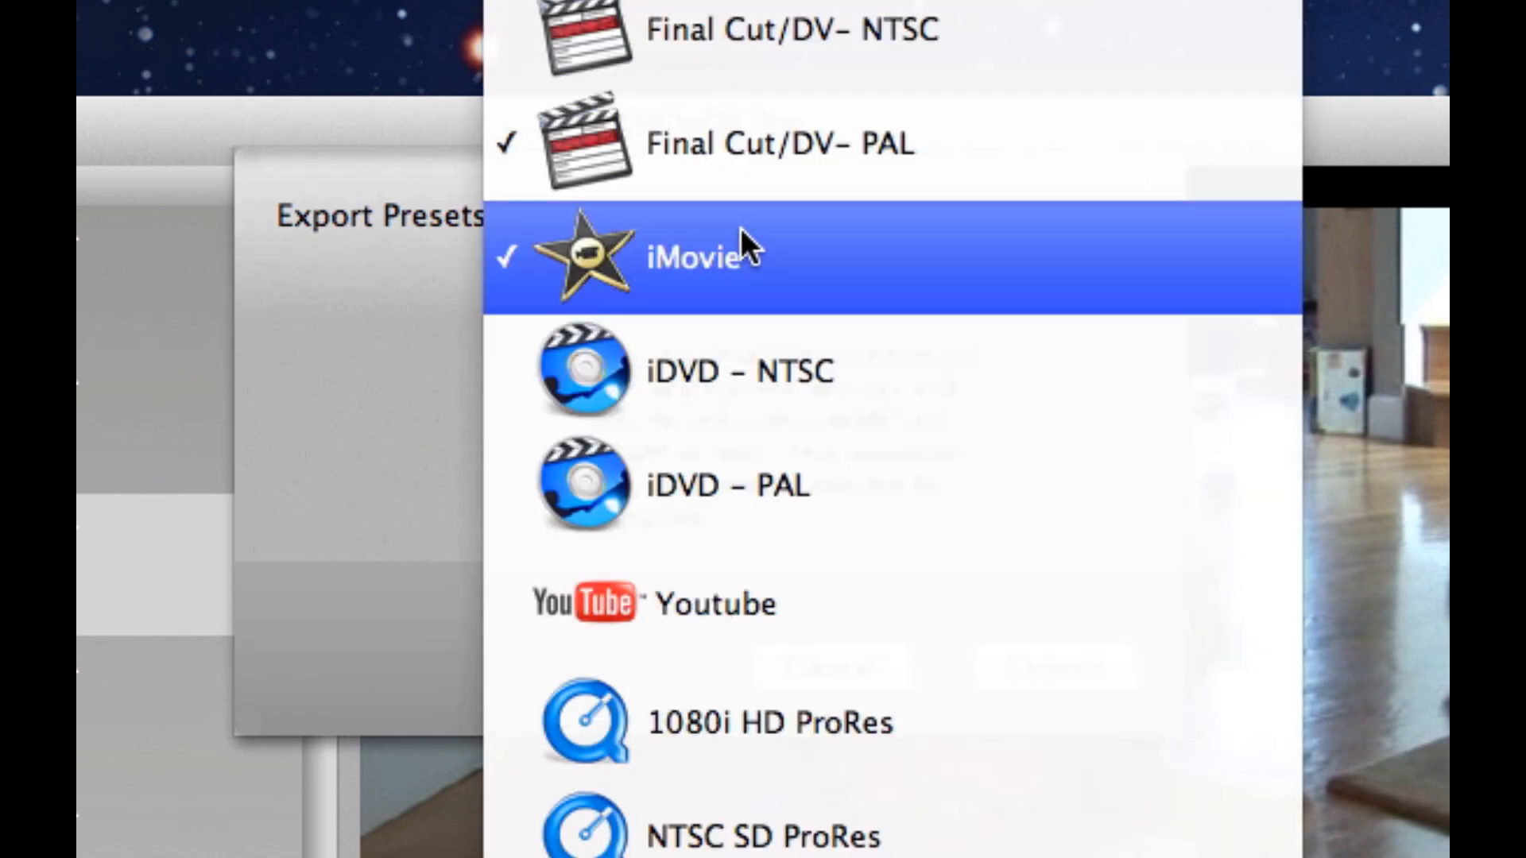
pyautogui.click(697, 255)
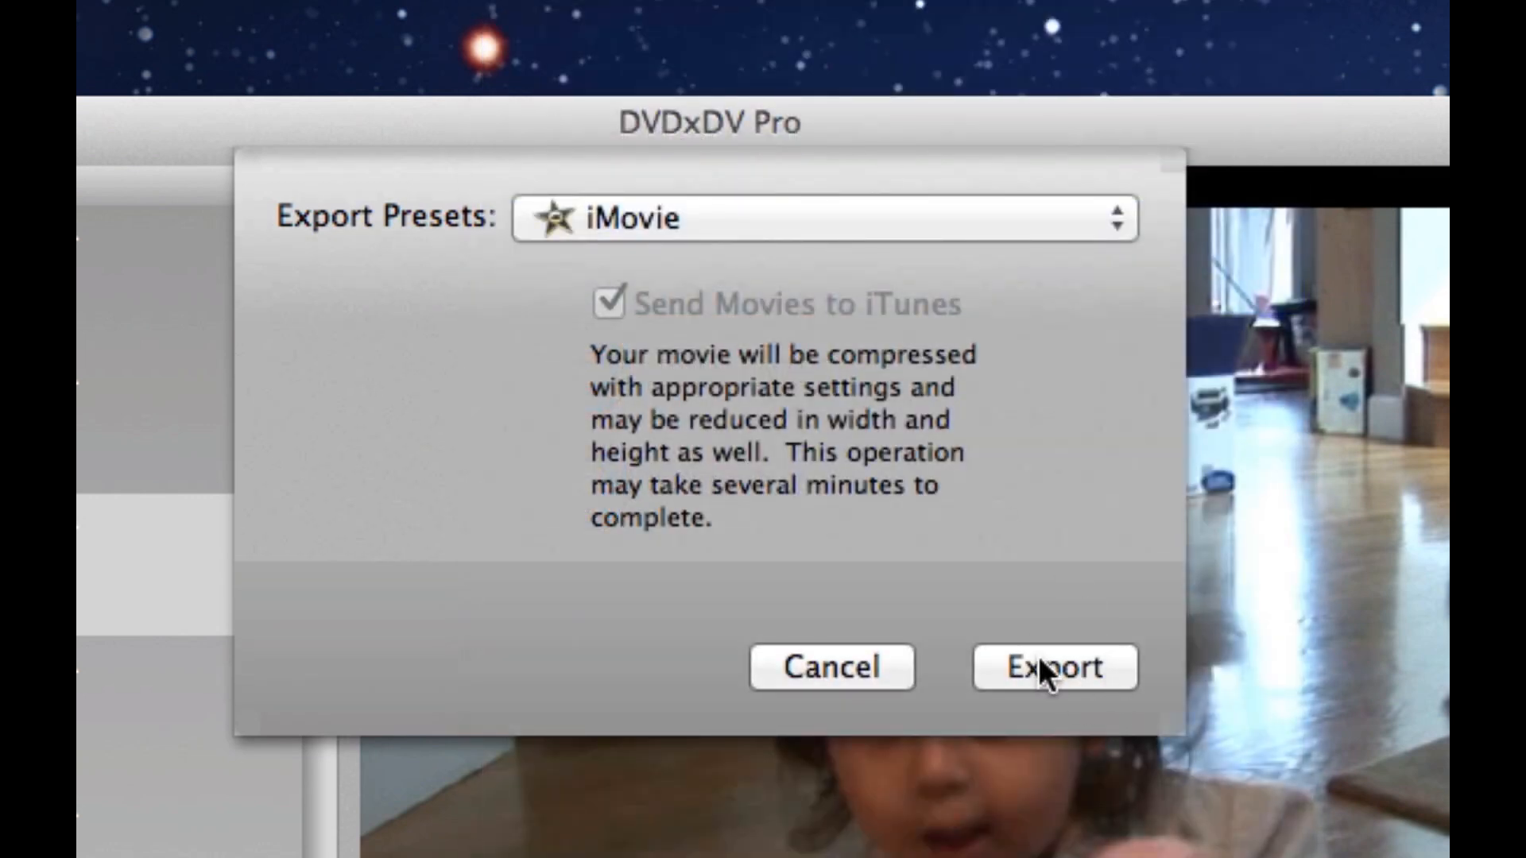
pyautogui.click(1053, 668)
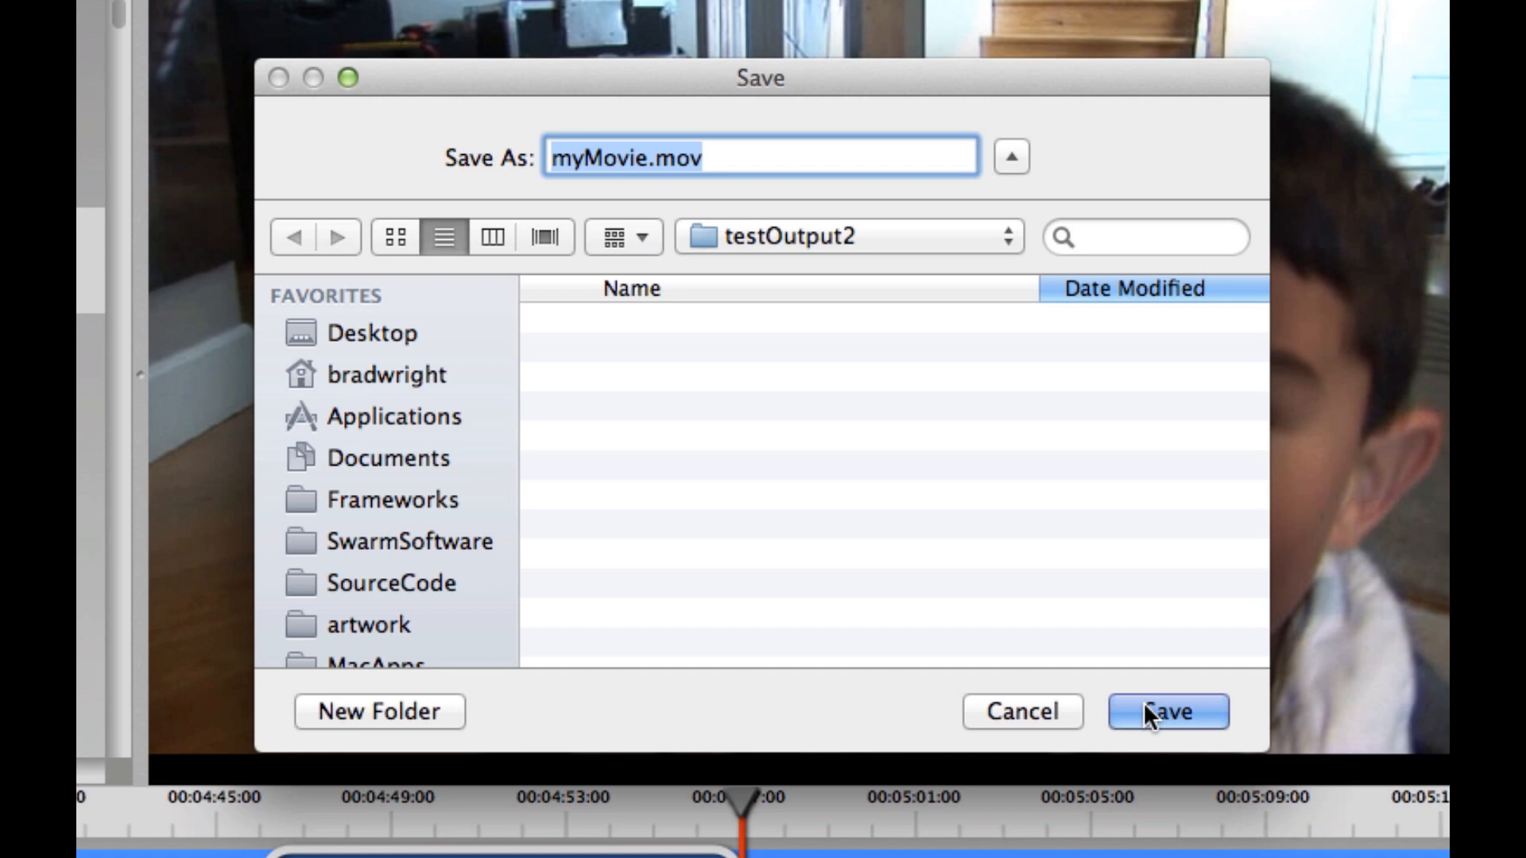
# Save the exported section as myMovie.mov in the testOutput2 folder.
pyautogui.click(1167, 712)
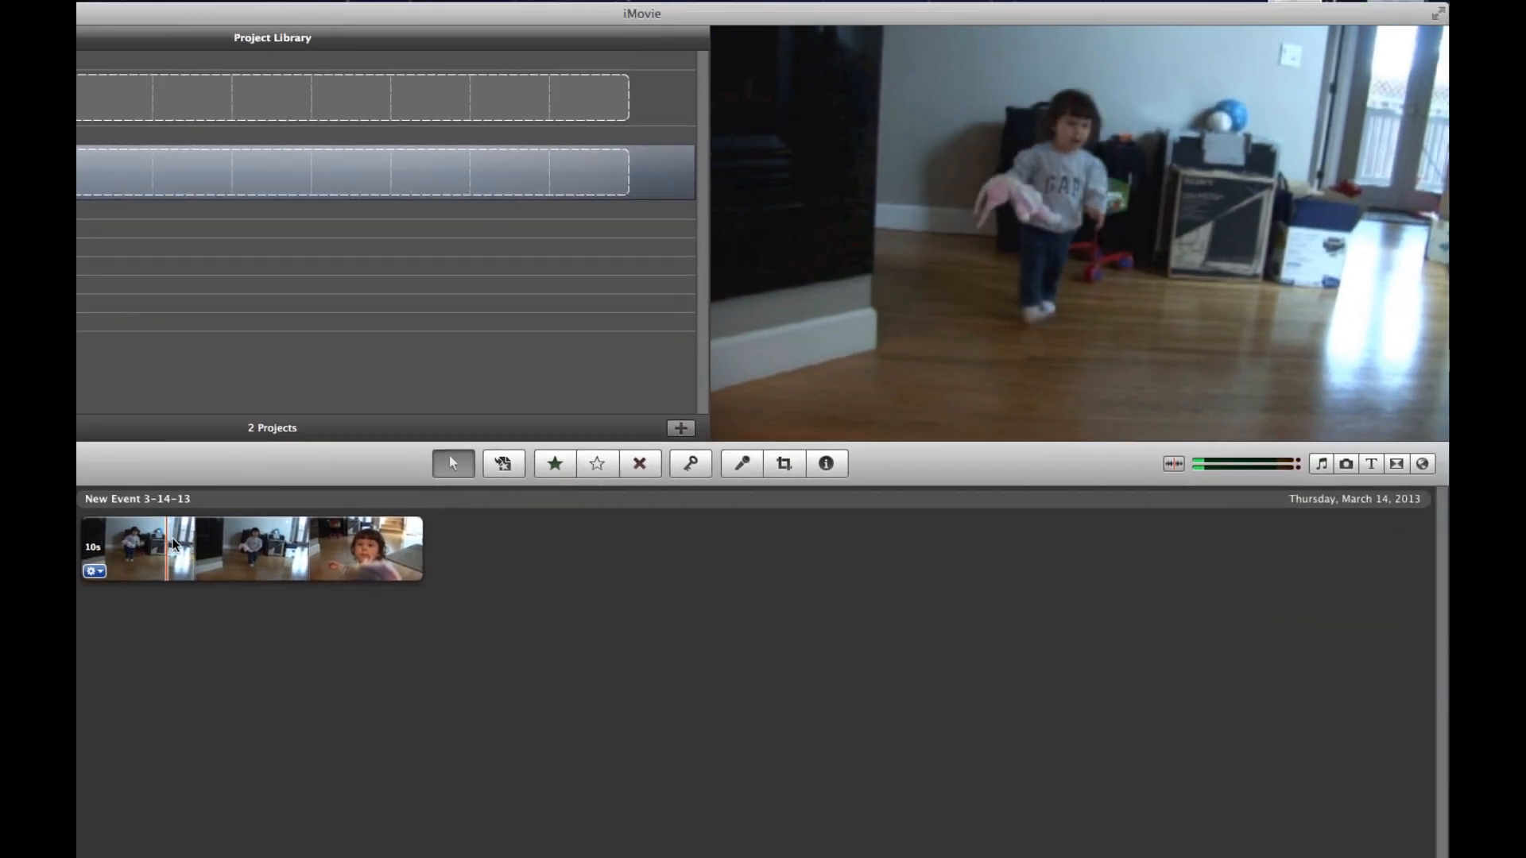
pyautogui.moveTo(184, 548)
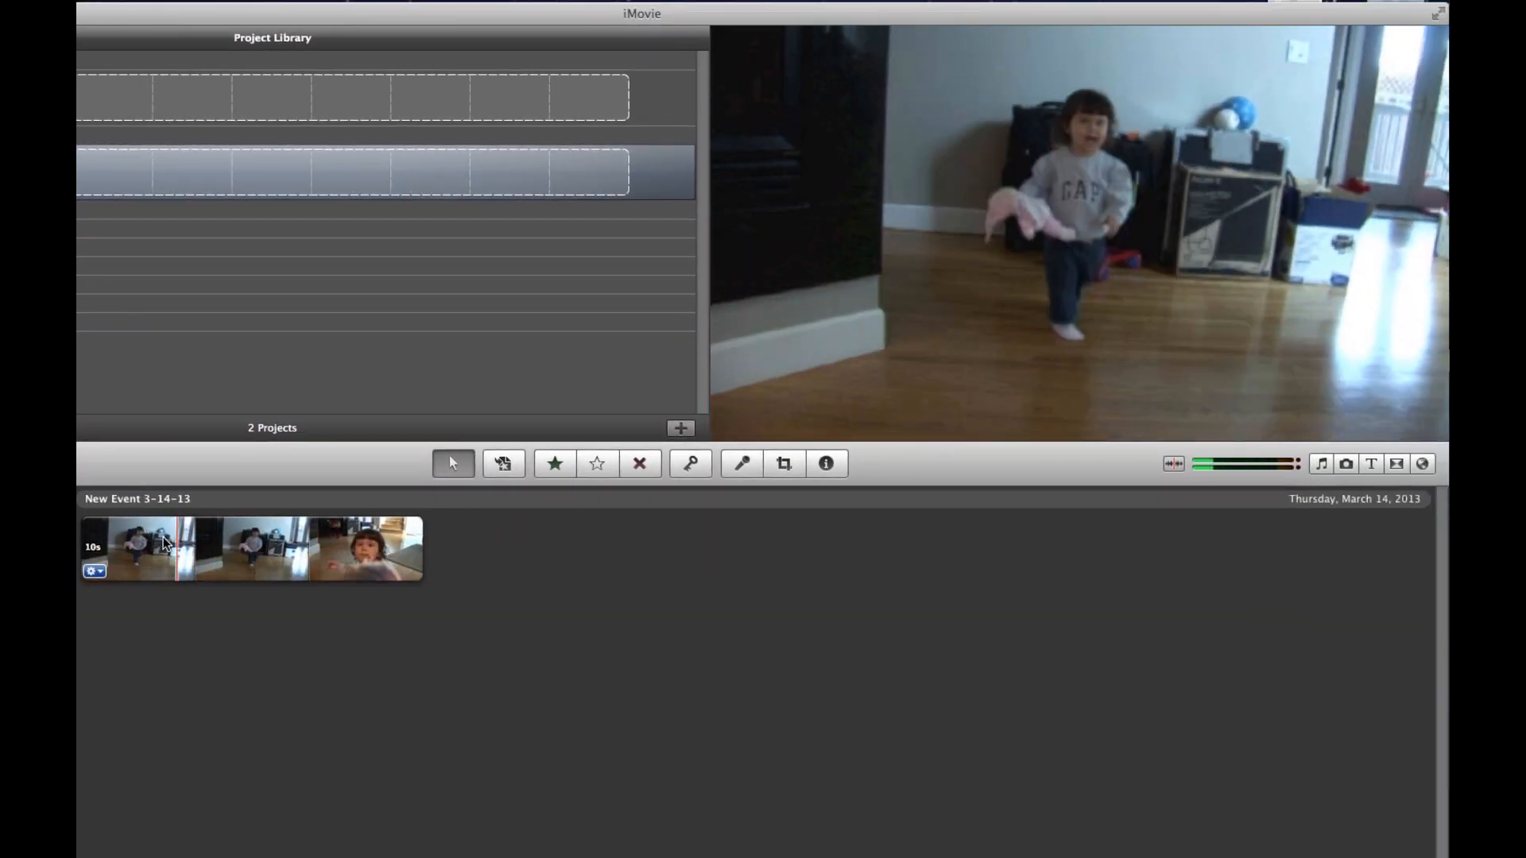